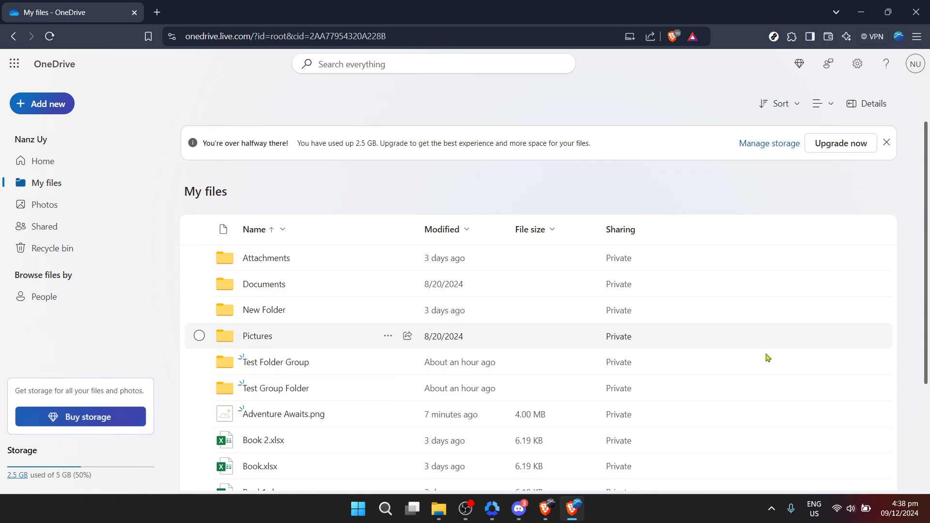
pyautogui.moveTo(188, 201)
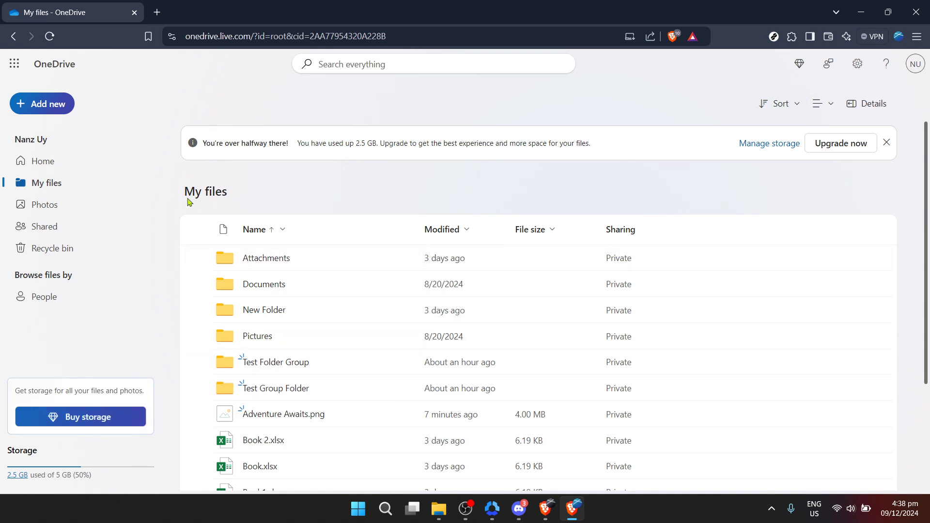
# Go to the OneDrive Home page and dismiss the 'You're over halfway there' storage banner
pyautogui.click(42, 161)
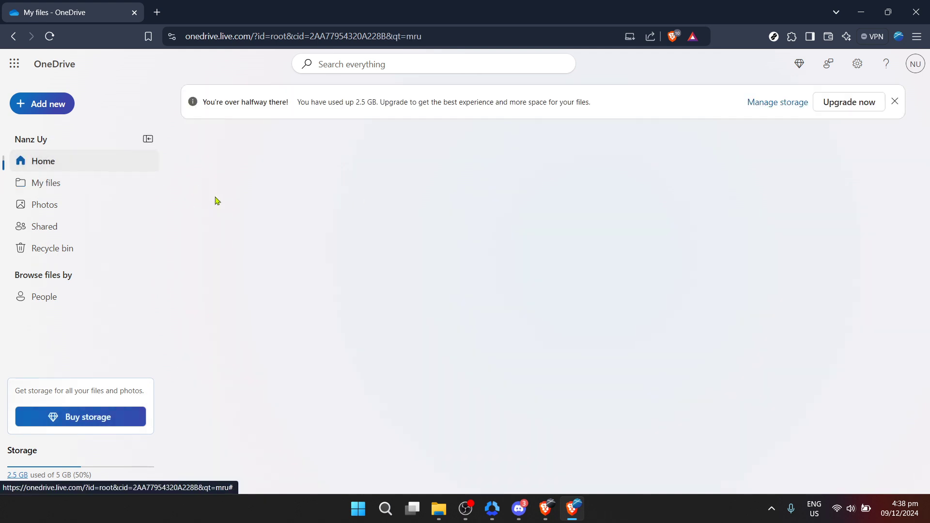
pyautogui.click(43, 161)
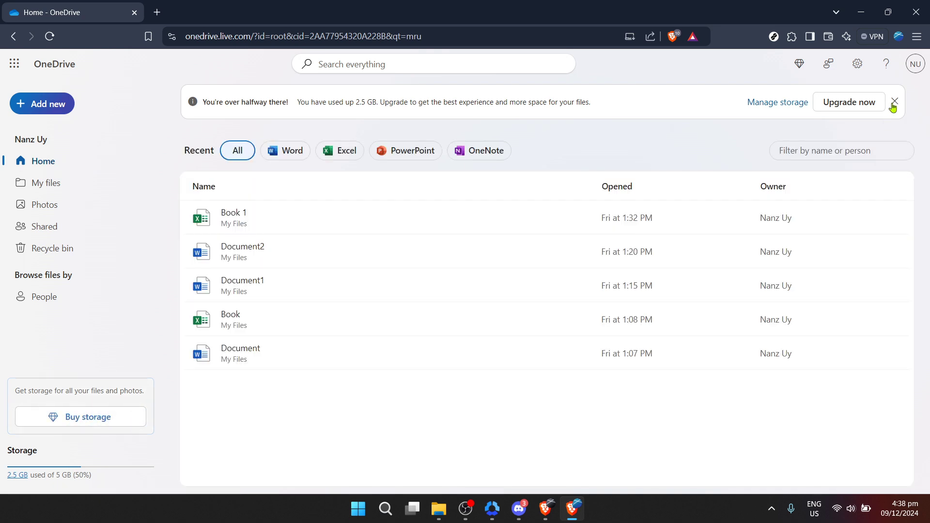
pyautogui.click(893, 101)
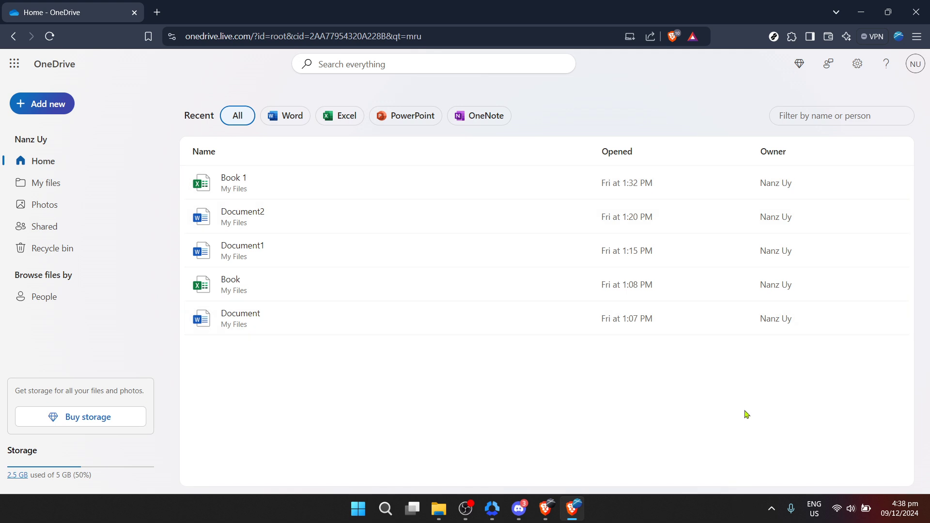
pyautogui.moveTo(825, 444)
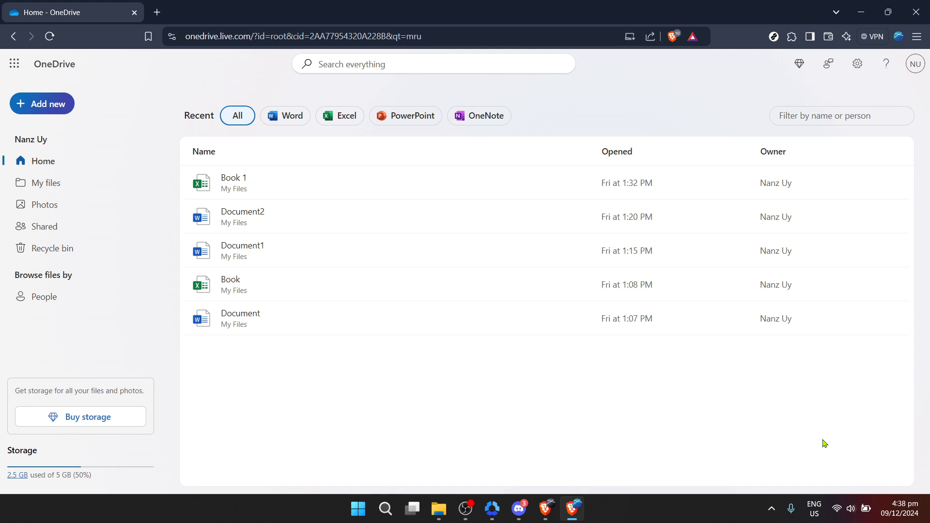
pyautogui.moveTo(829, 445)
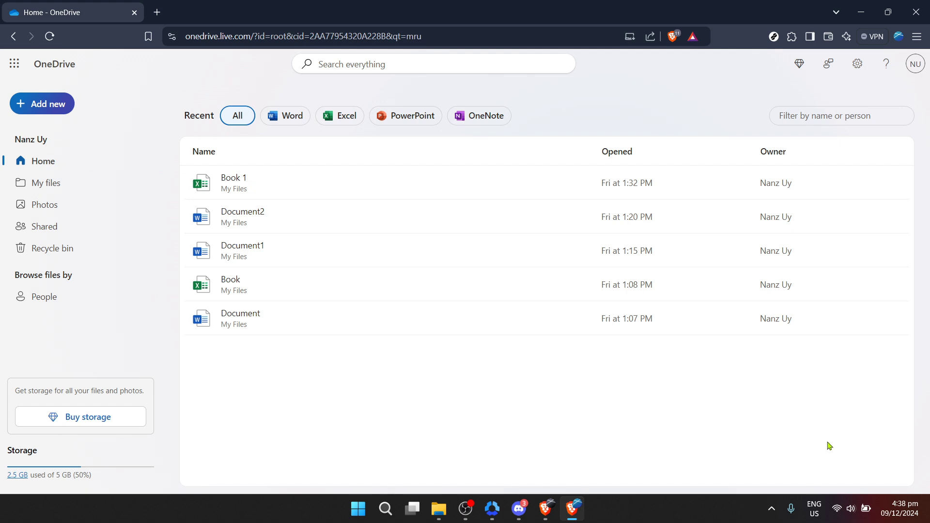
pyautogui.moveTo(799, 473)
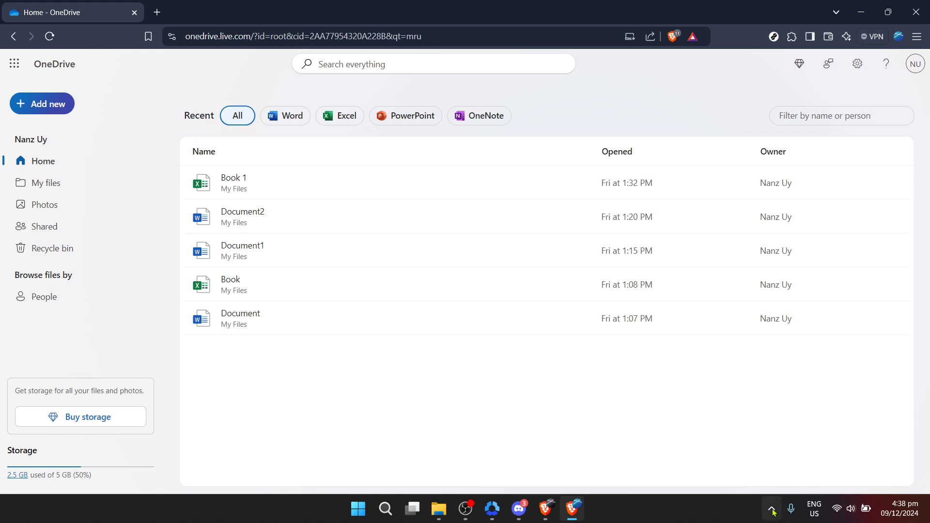
pyautogui.moveTo(771, 508)
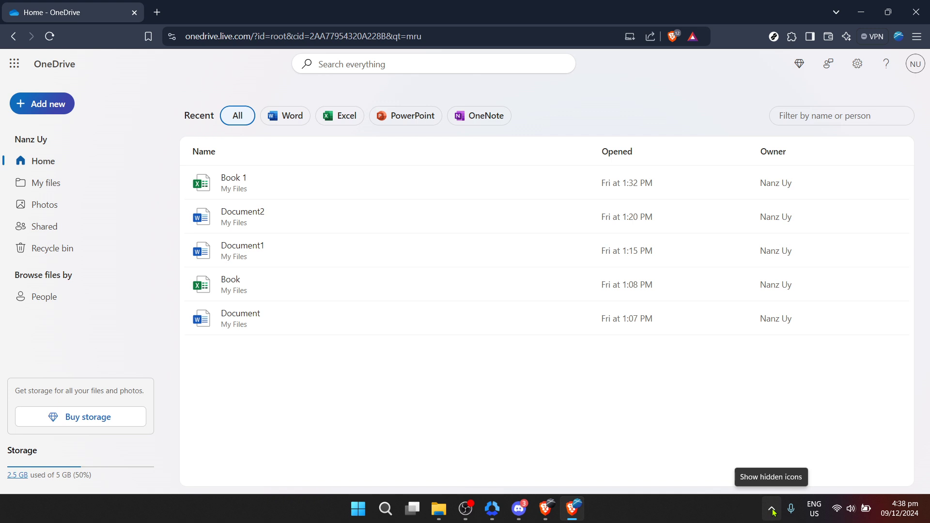
# Show the hidden taskbar icons and bring up the OneDrive sync activity flyout
pyautogui.click(771, 507)
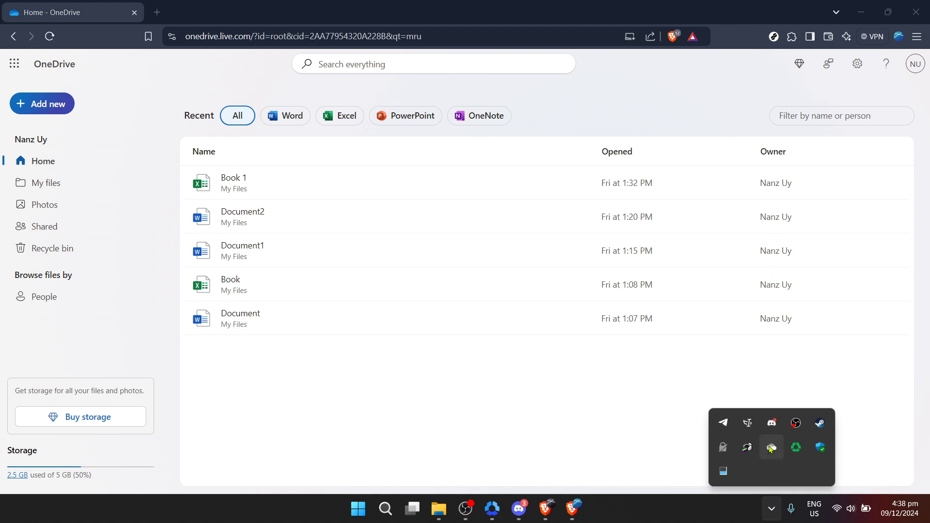
pyautogui.click(771, 448)
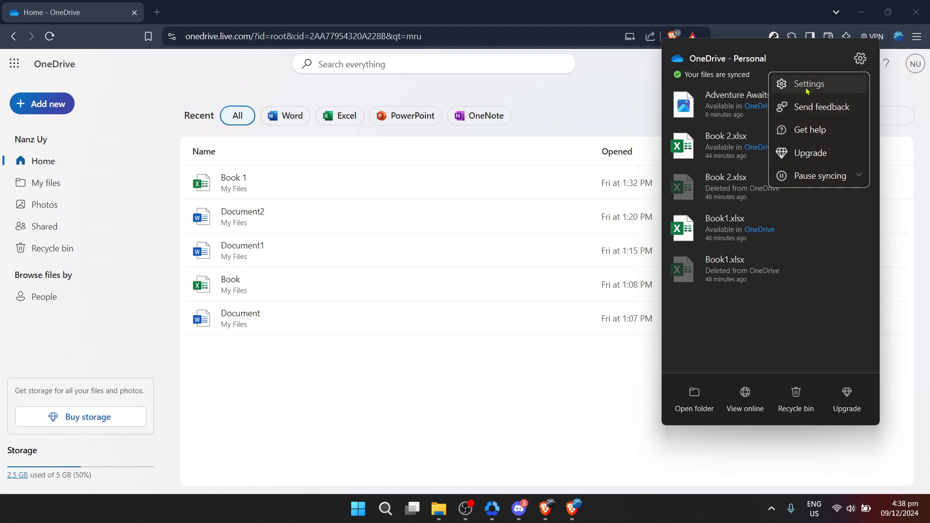
pyautogui.moveTo(701, 329)
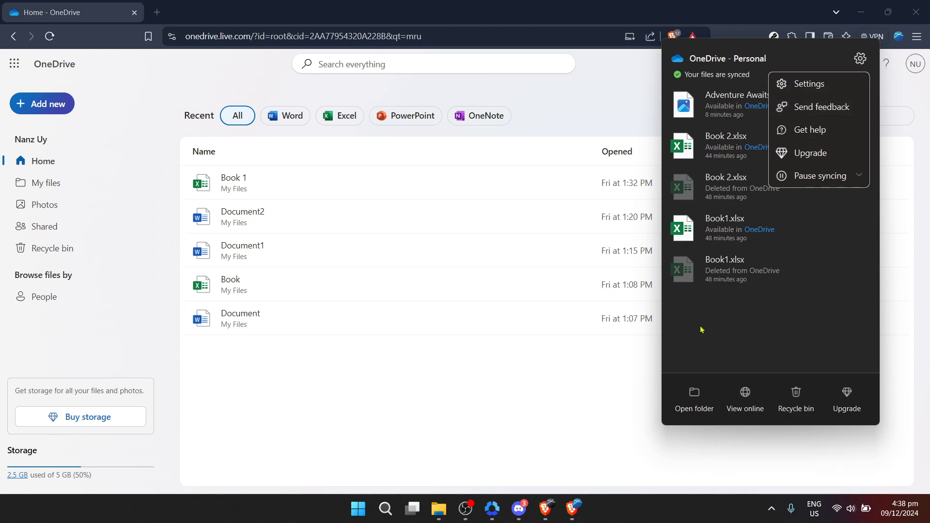
pyautogui.moveTo(740, 358)
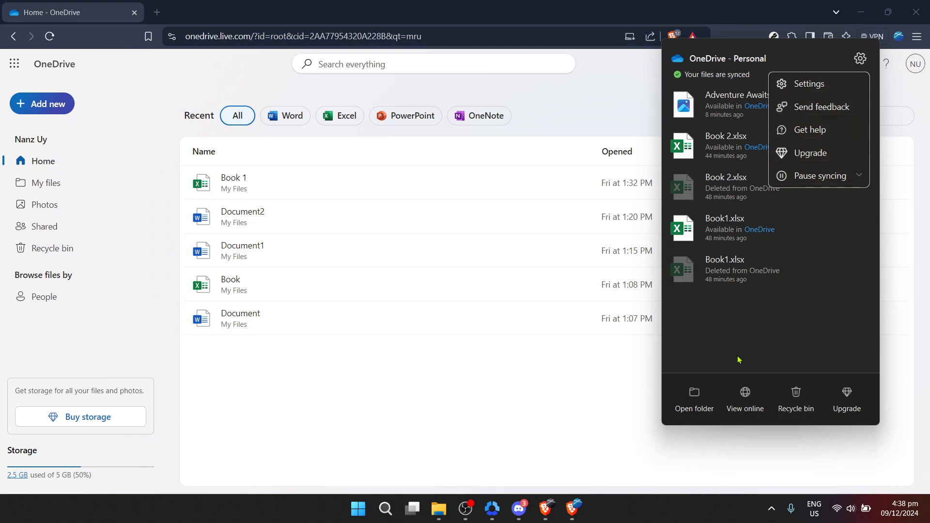
pyautogui.moveTo(688, 397)
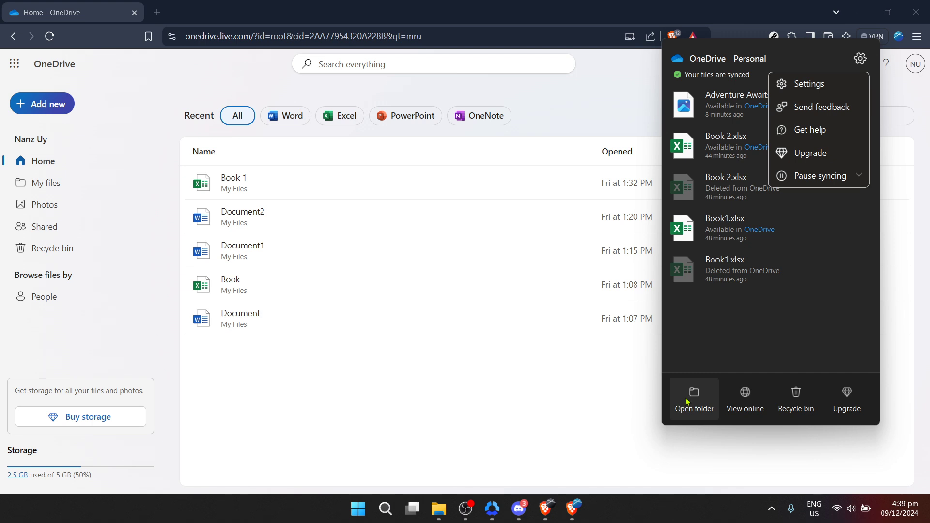
# Open the local OneDrive folder in File Explorer and select Adventure Awaits, then Book 2
pyautogui.click(688, 401)
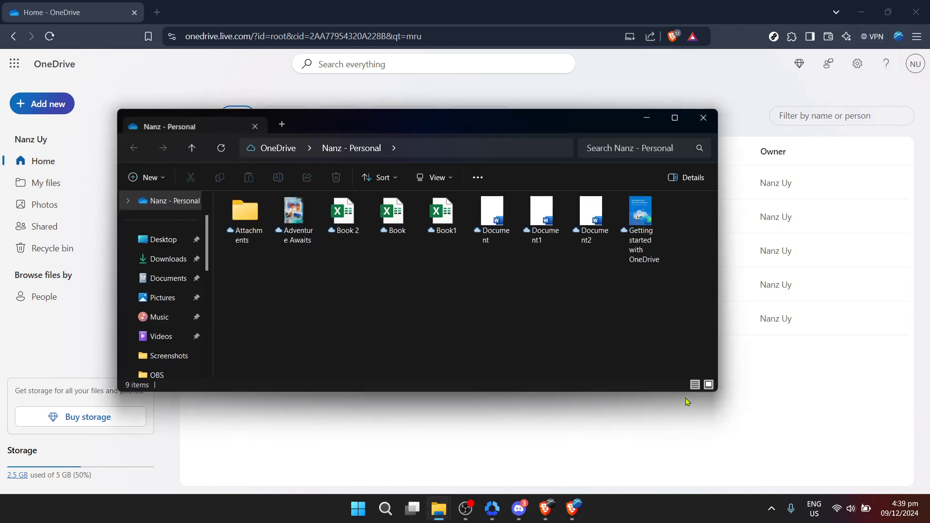
pyautogui.moveTo(378, 317)
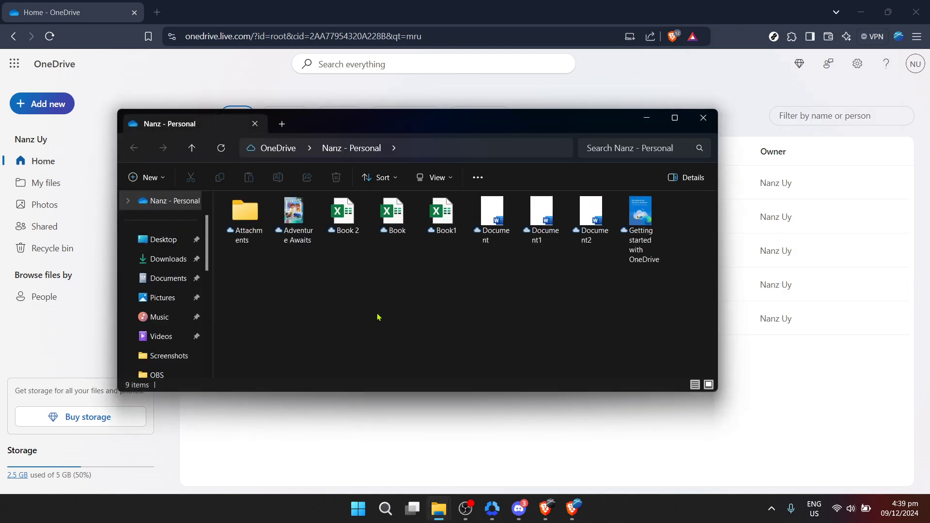
pyautogui.click(295, 213)
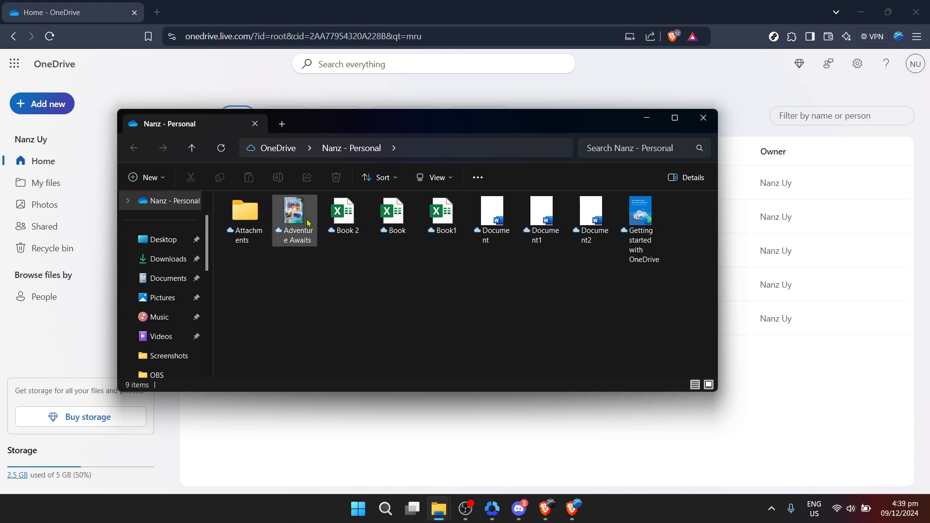
pyautogui.click(295, 213)
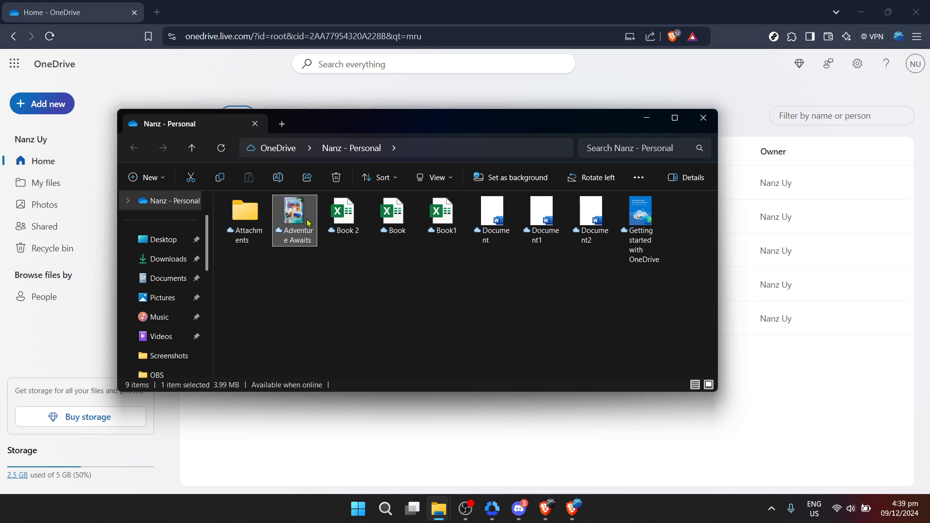
pyautogui.click(343, 213)
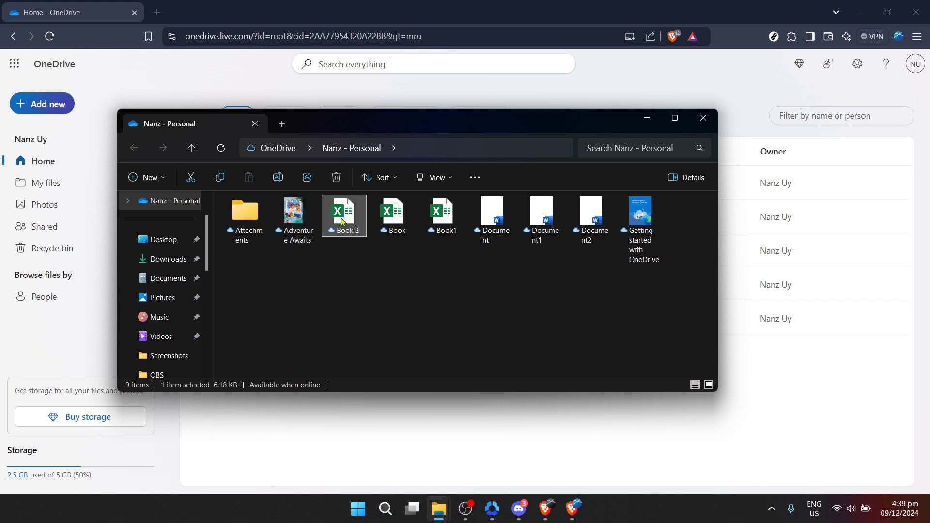
# Cycle selection through Adventure Awaits, Book 2 and Book, ending on the Adventure Awaits image
pyautogui.click(293, 213)
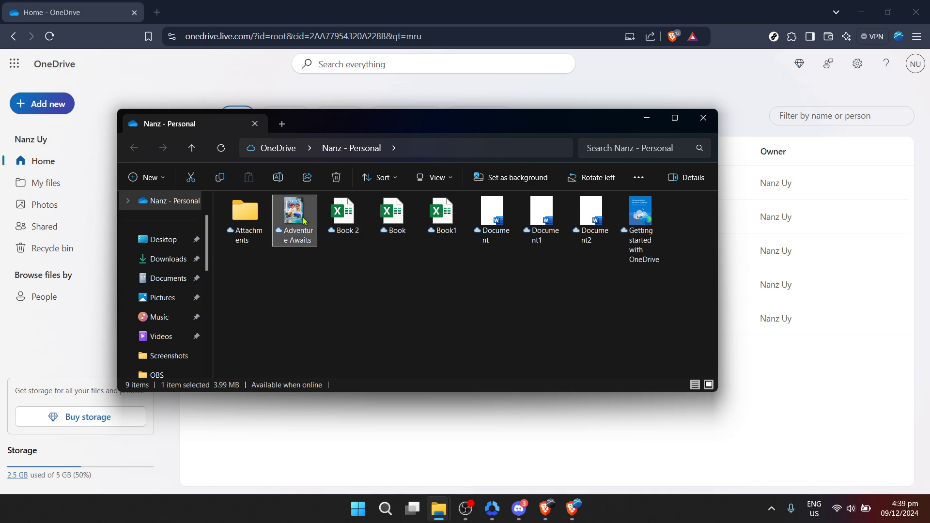
pyautogui.click(344, 214)
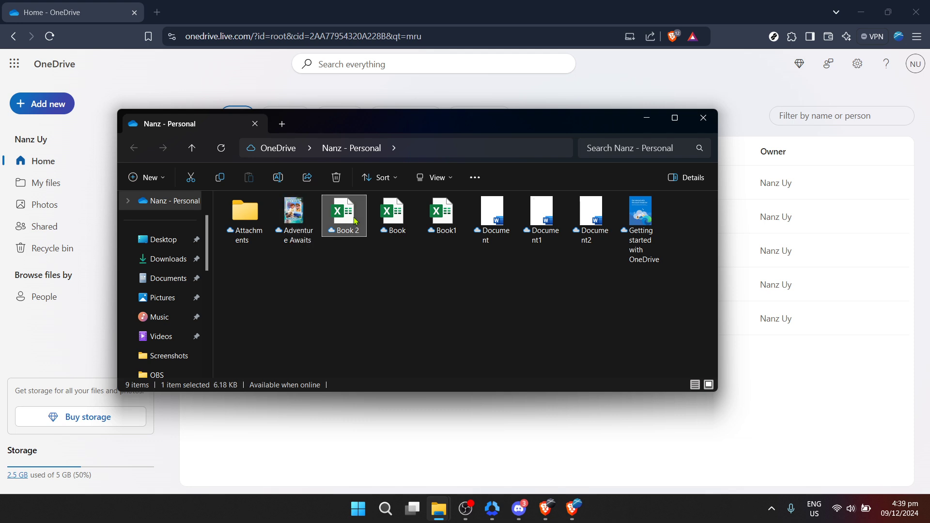
pyautogui.click(394, 215)
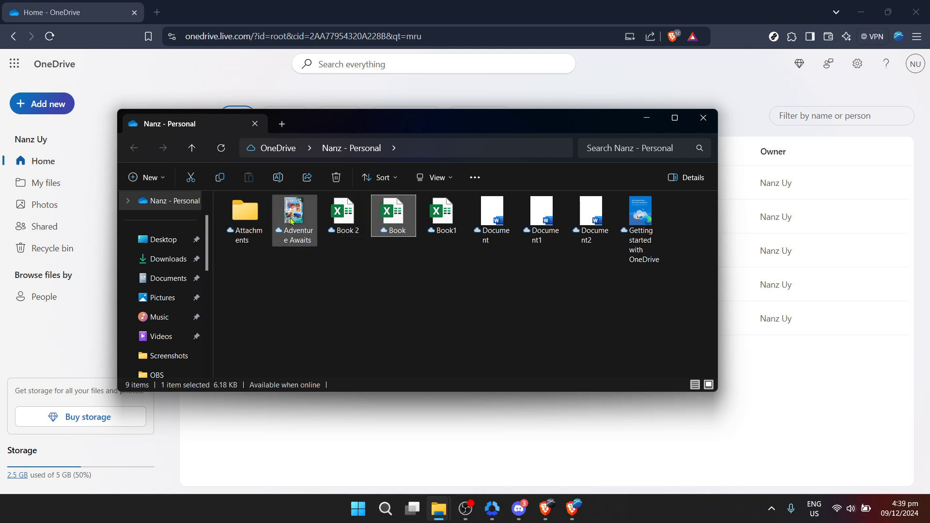
pyautogui.click(294, 216)
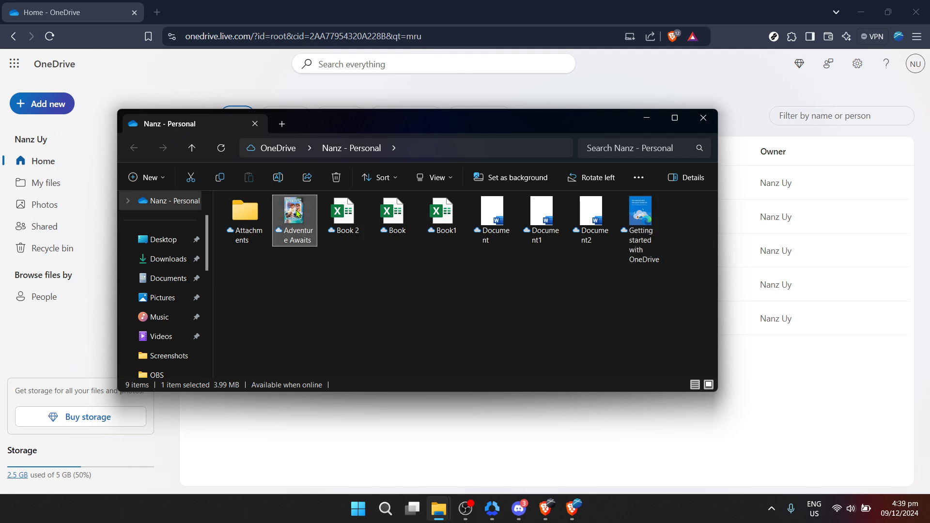
# Bring up the full classic context menu for Adventure Awaits via Show more options
pyautogui.rightClick(294, 213)
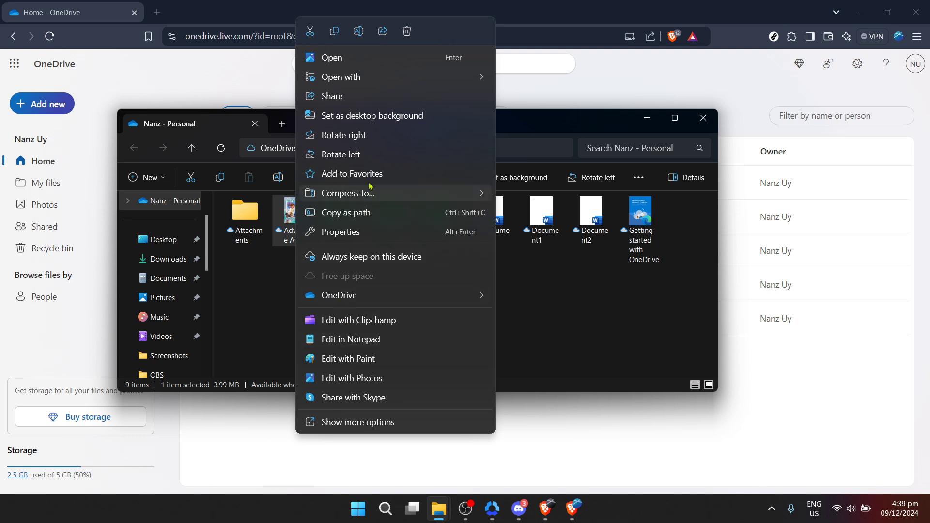
pyautogui.moveTo(354, 422)
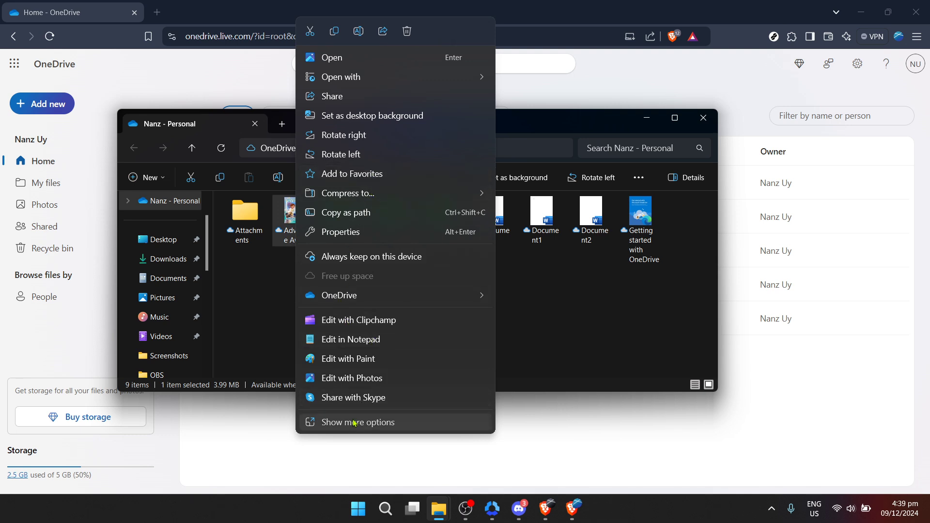
pyautogui.click(359, 422)
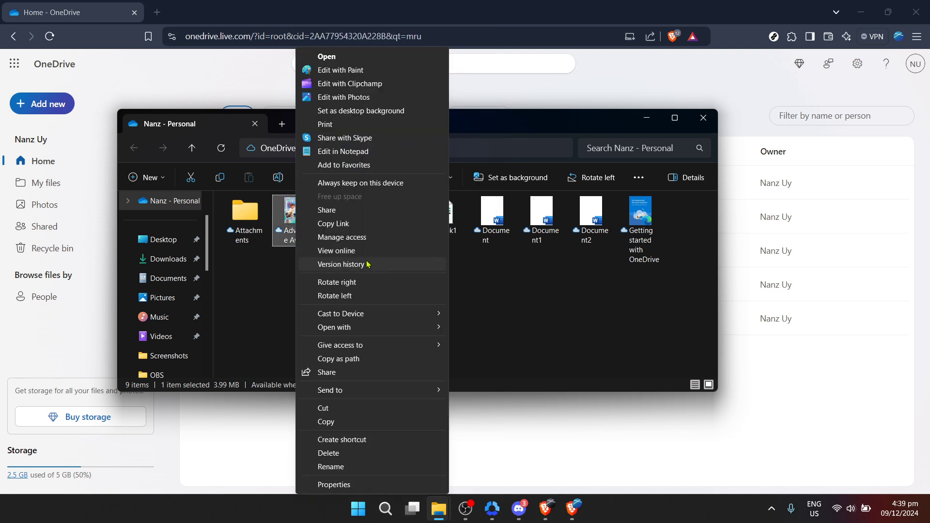
pyautogui.moveTo(354, 130)
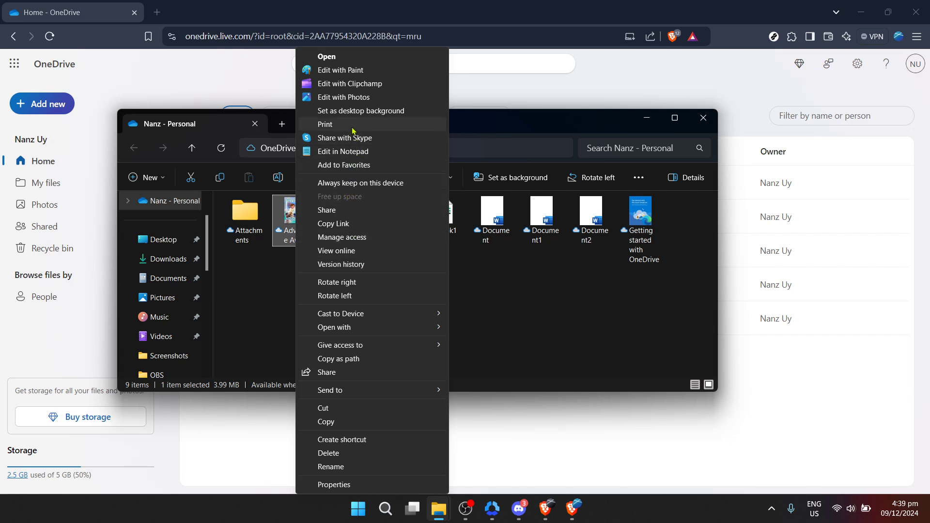
pyautogui.moveTo(354, 250)
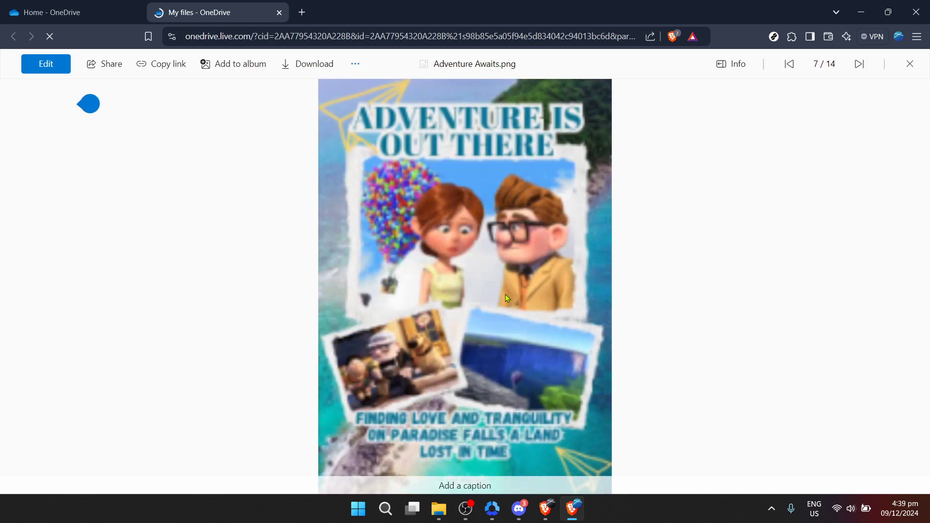
pyautogui.moveTo(513, 298)
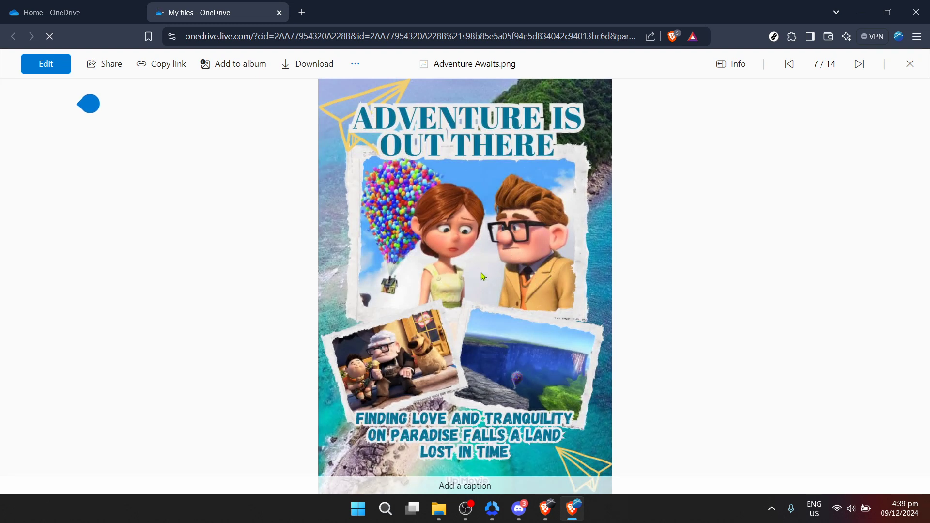
pyautogui.moveTo(465, 289)
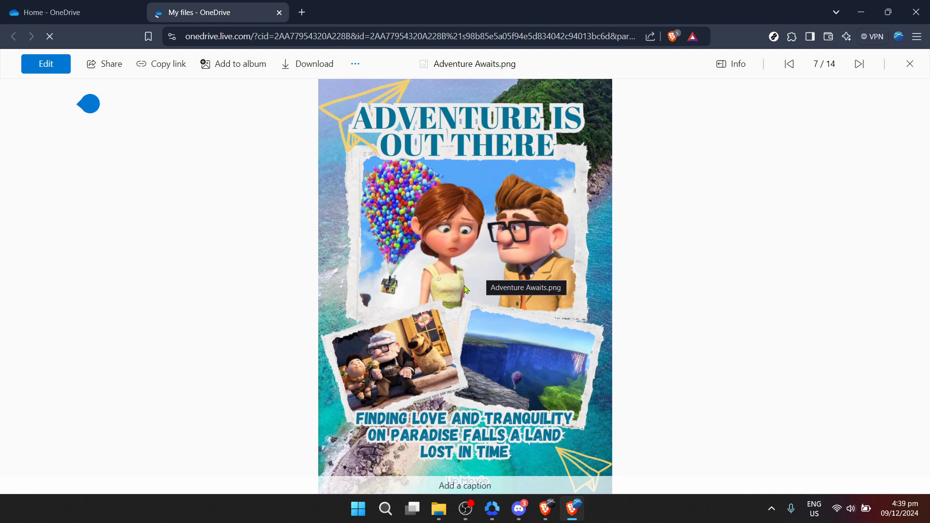